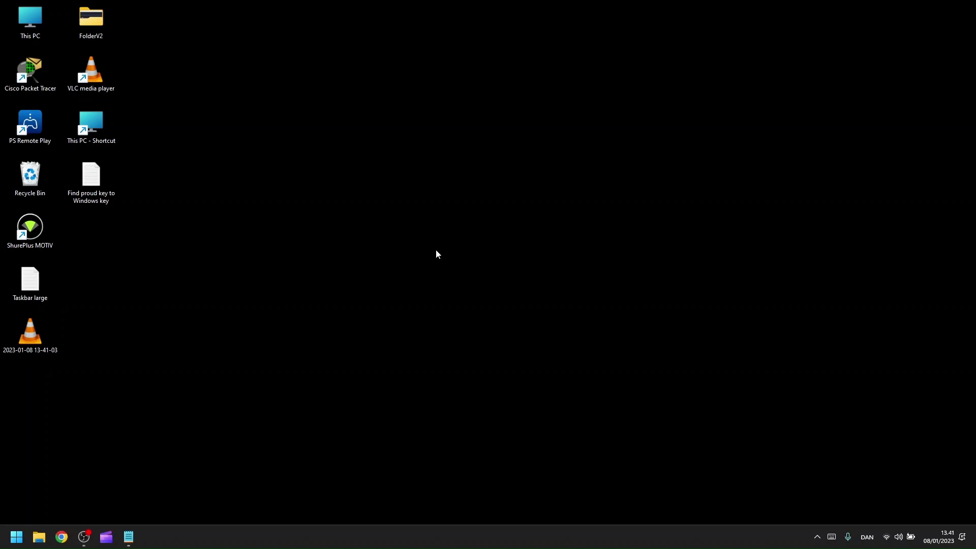
mouse_move(209, 492)
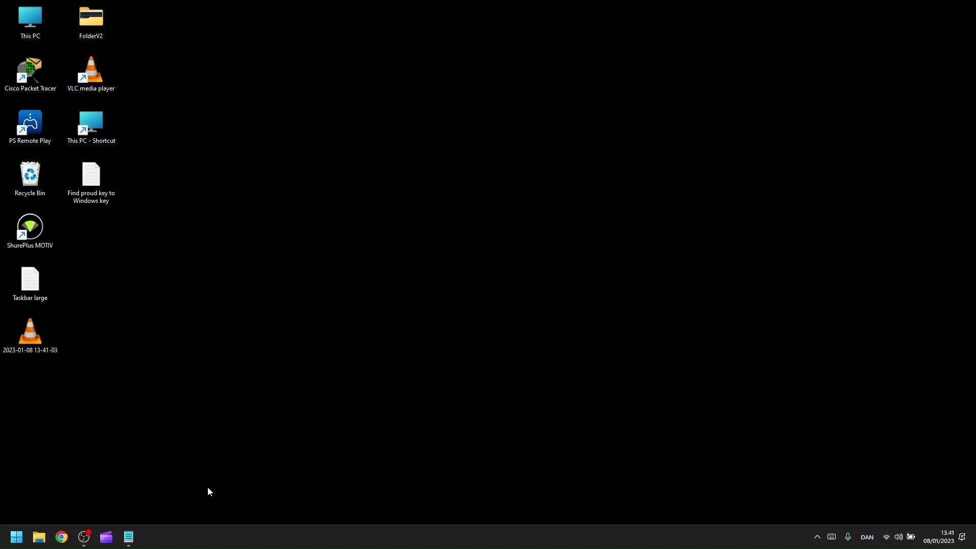
mouse_move(169, 544)
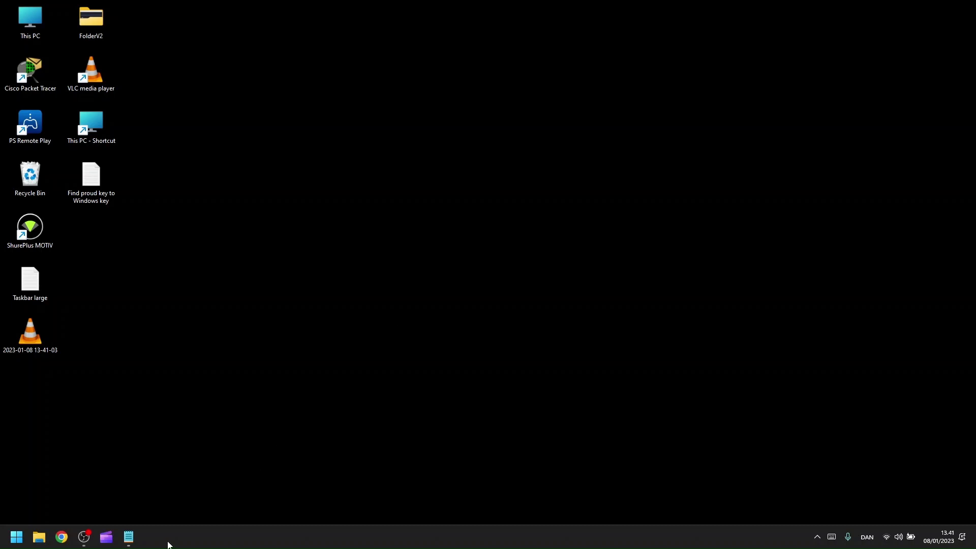
mouse_move(158, 537)
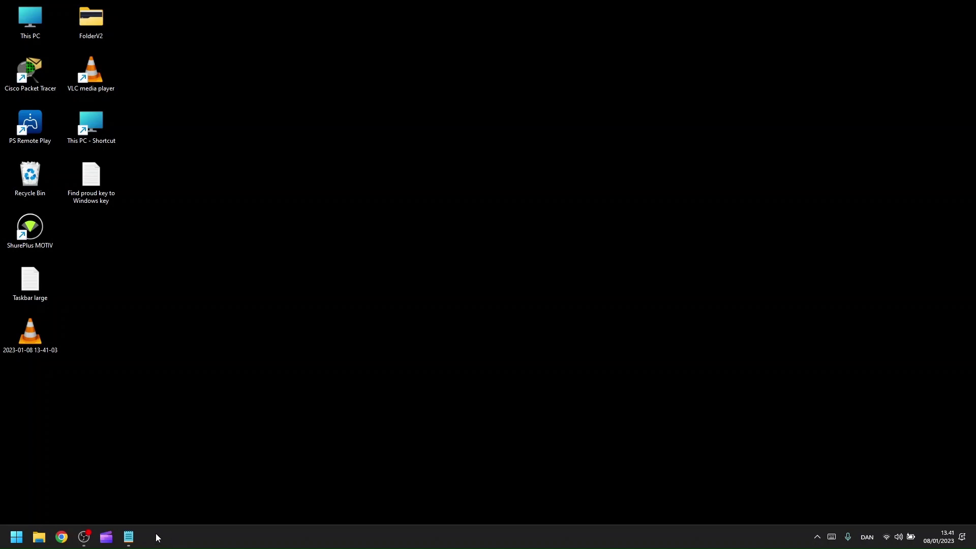
mouse_move(237, 407)
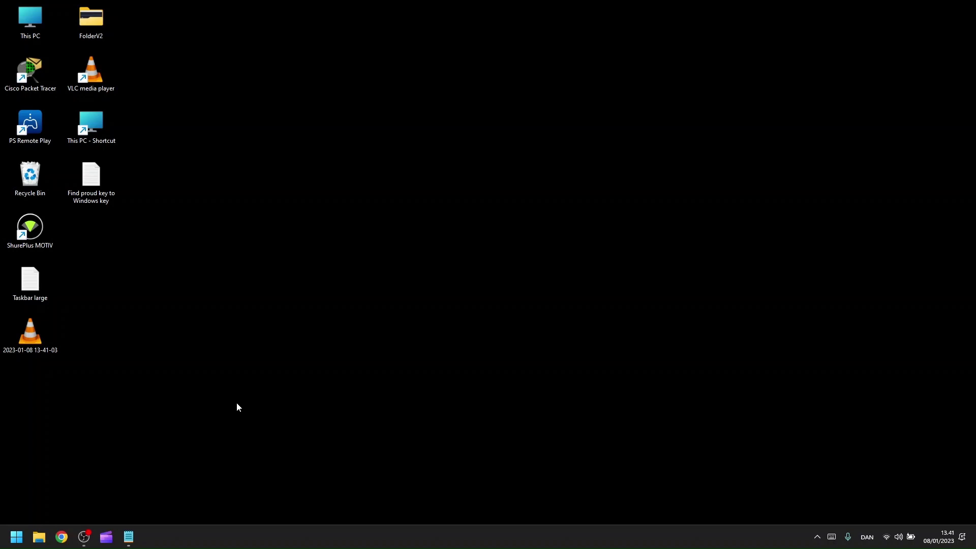
mouse_move(194, 397)
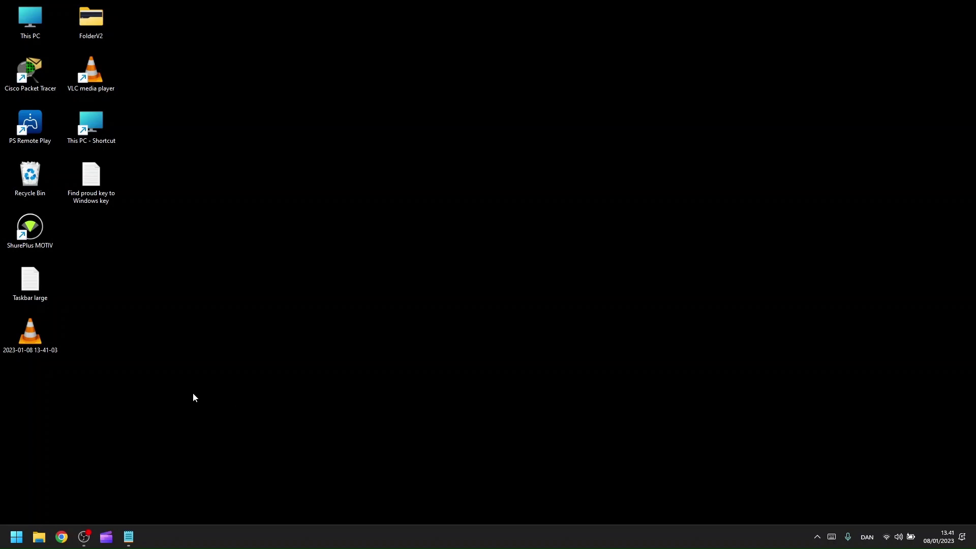
- Launch Registry Editor from Start search, opening at the Explorer\Advanced key
left_click(16, 537)
type("rege")
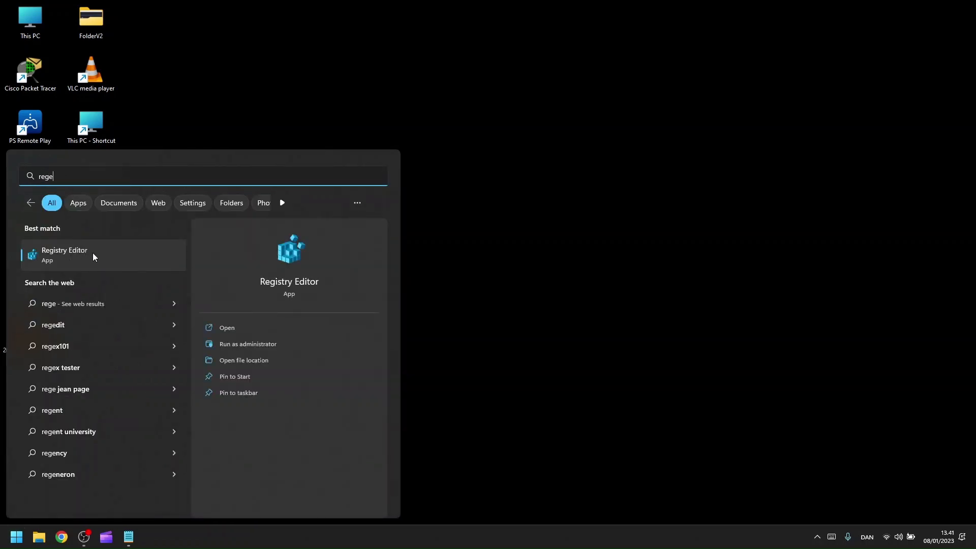
left_click(64, 255)
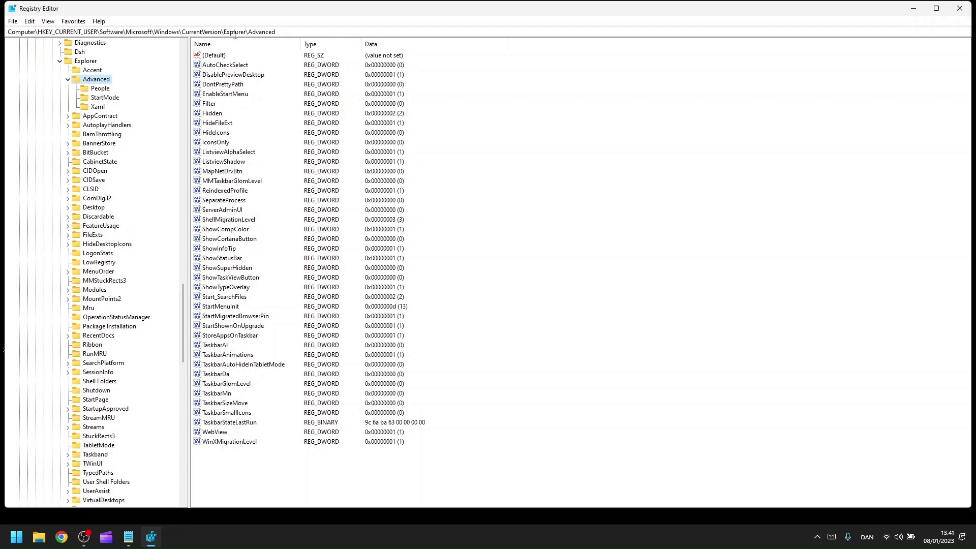
- Add a new DWORD (32-bit) value named TaskbarSi from the right-pane context menu
right_click(615, 312)
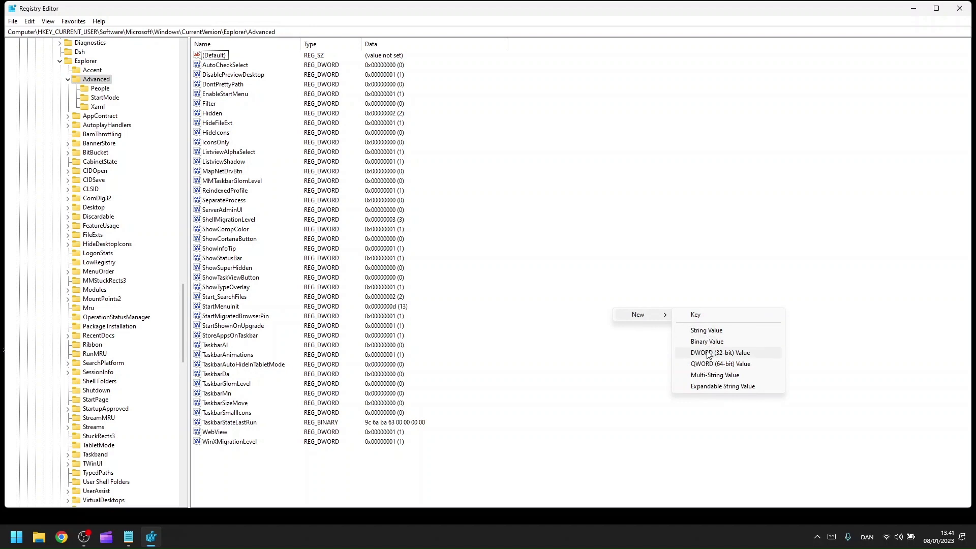
mouse_move(658, 329)
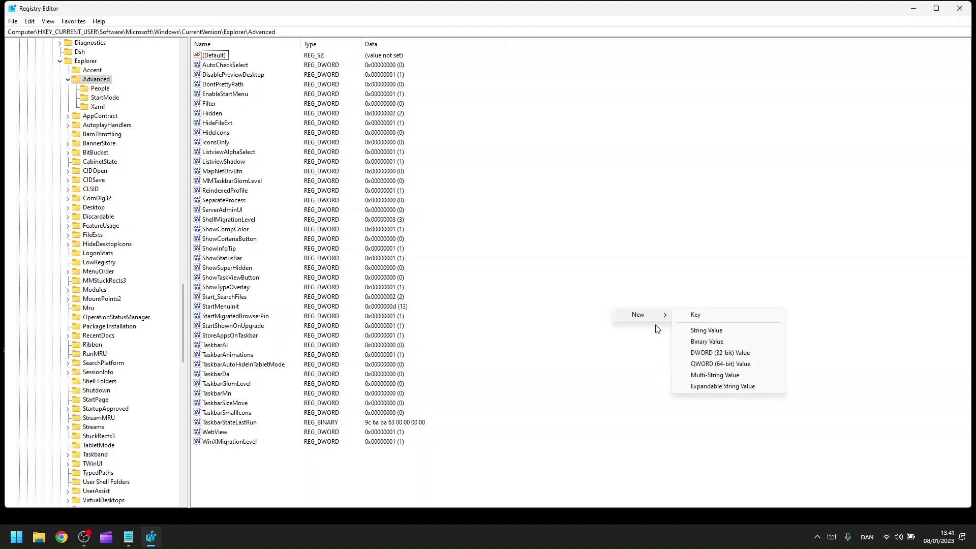
mouse_move(714, 355)
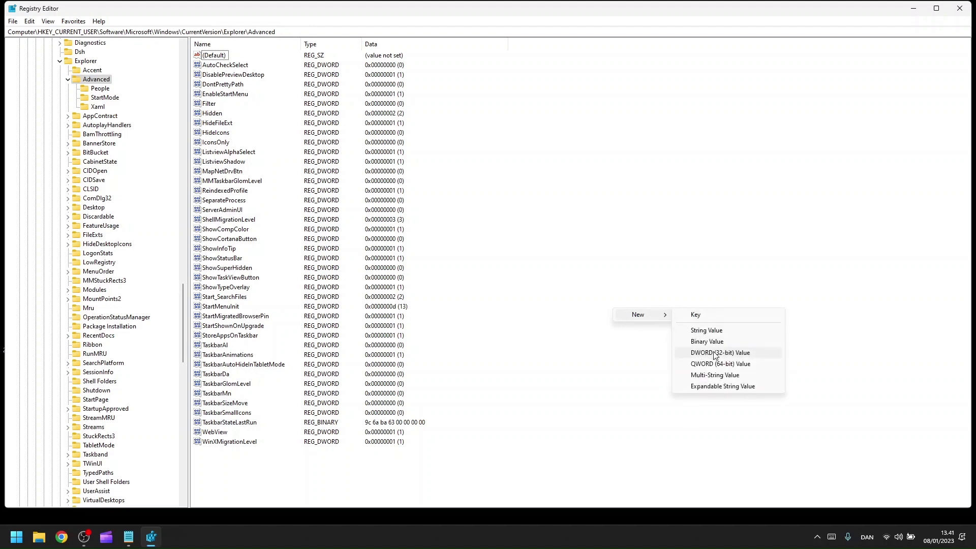
left_click(720, 352)
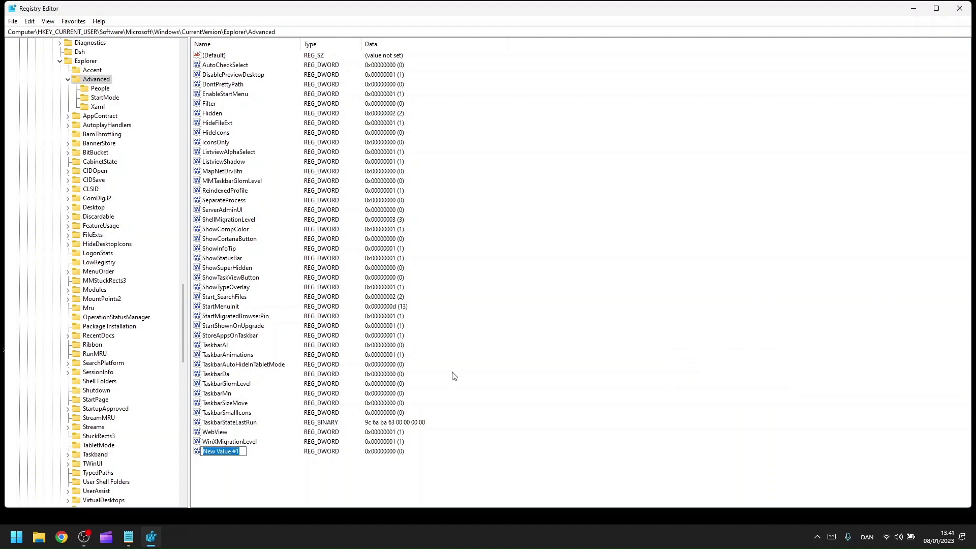
type("TaskbarSi")
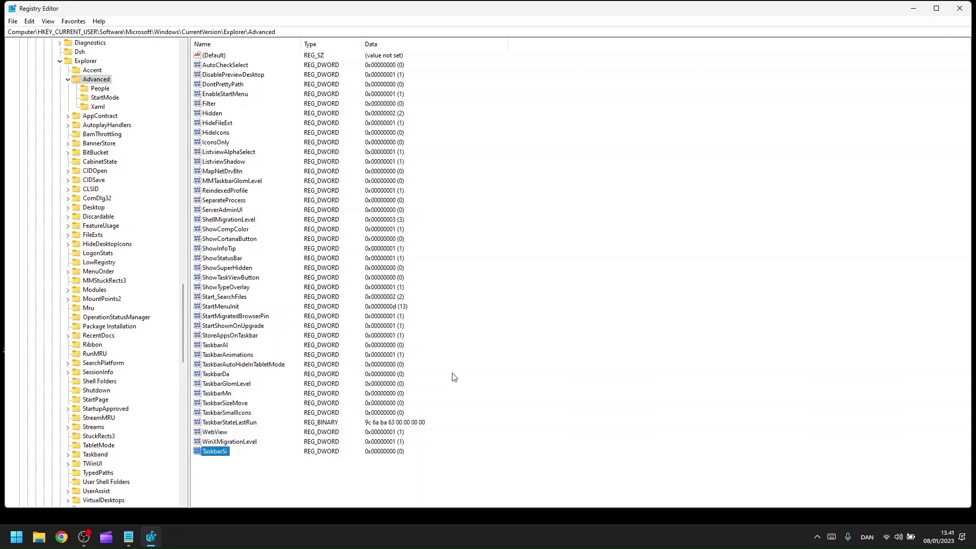
- Edit TaskbarSi, replace its value data with 2, and confirm
double_click(211, 451)
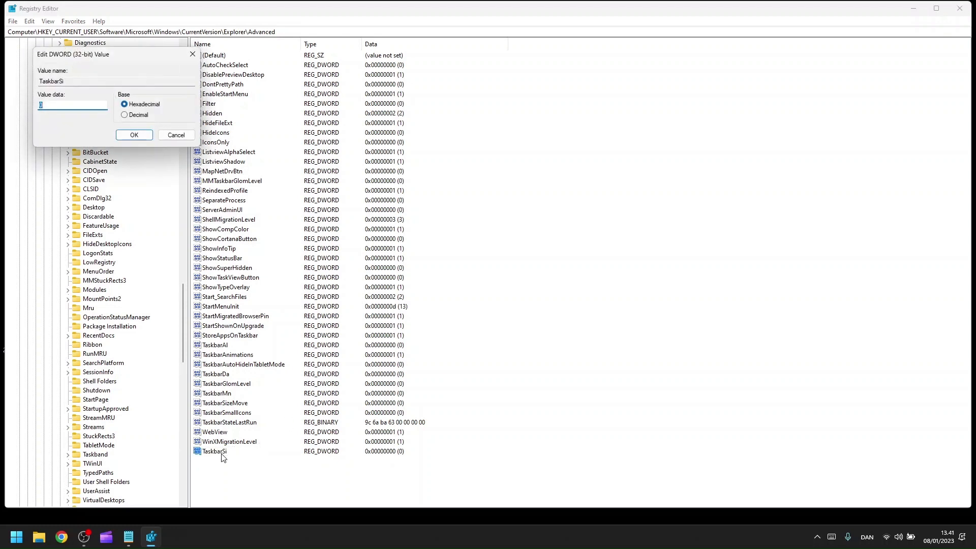
mouse_move(127, 537)
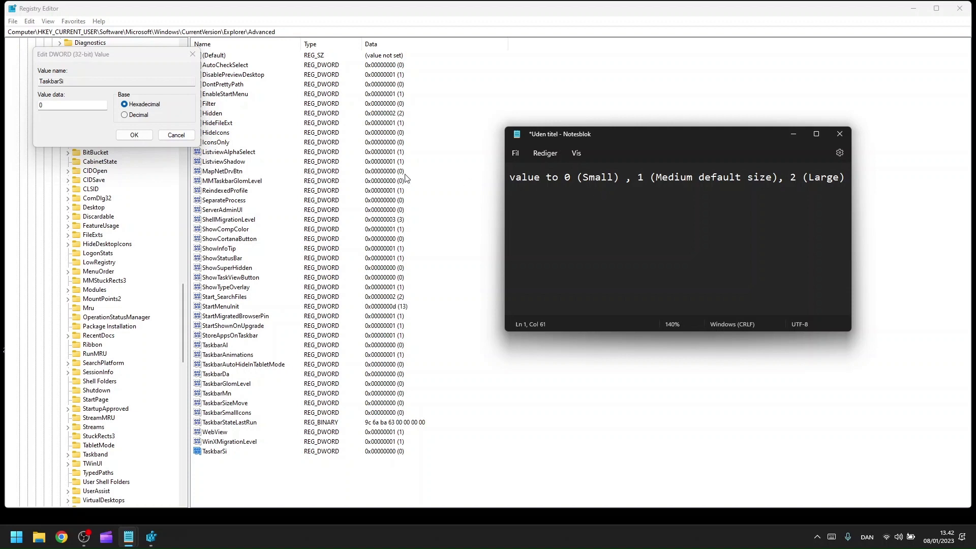
left_click(72, 105)
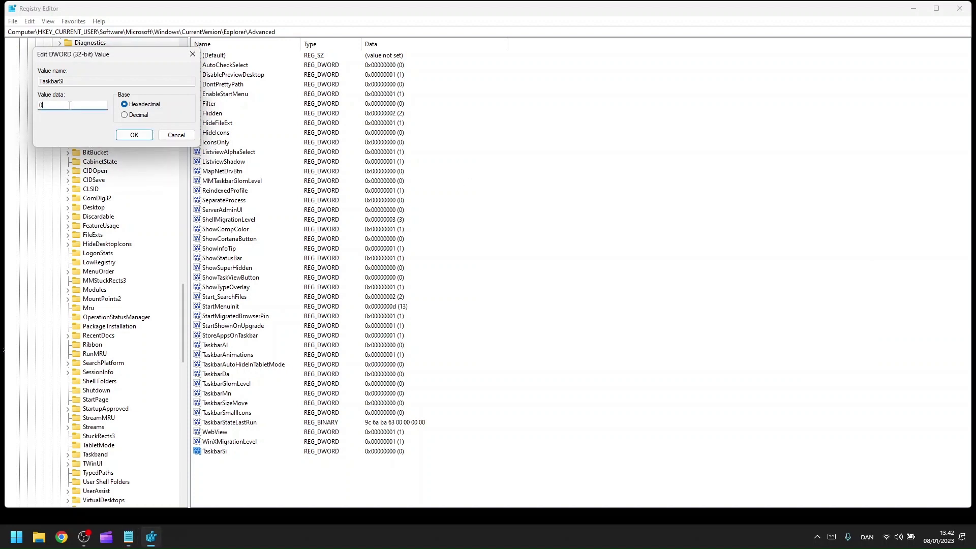
type("1")
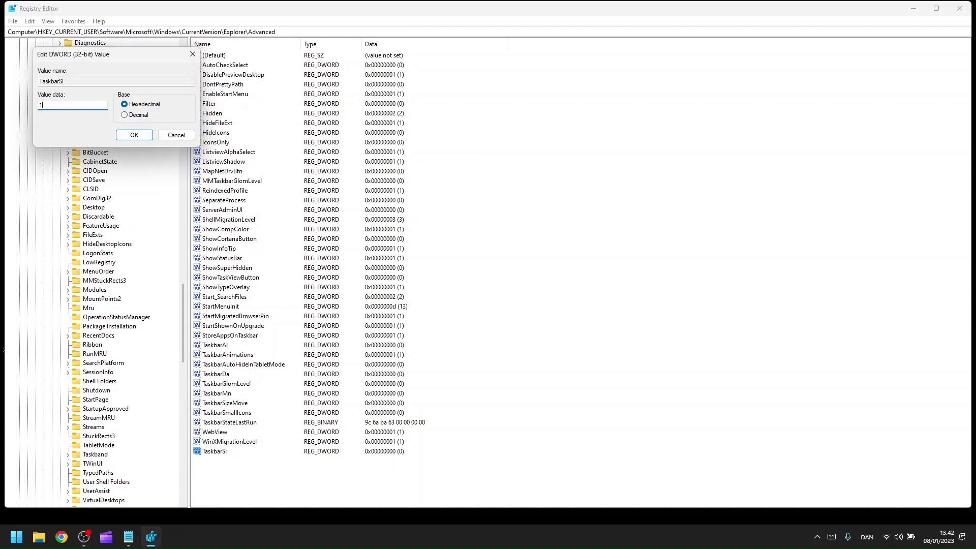
type("2")
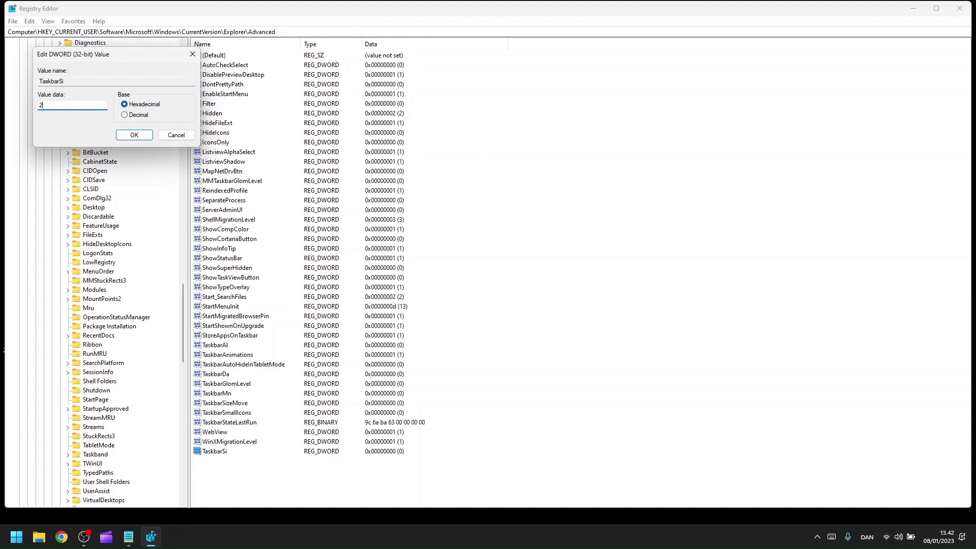
left_click(134, 135)
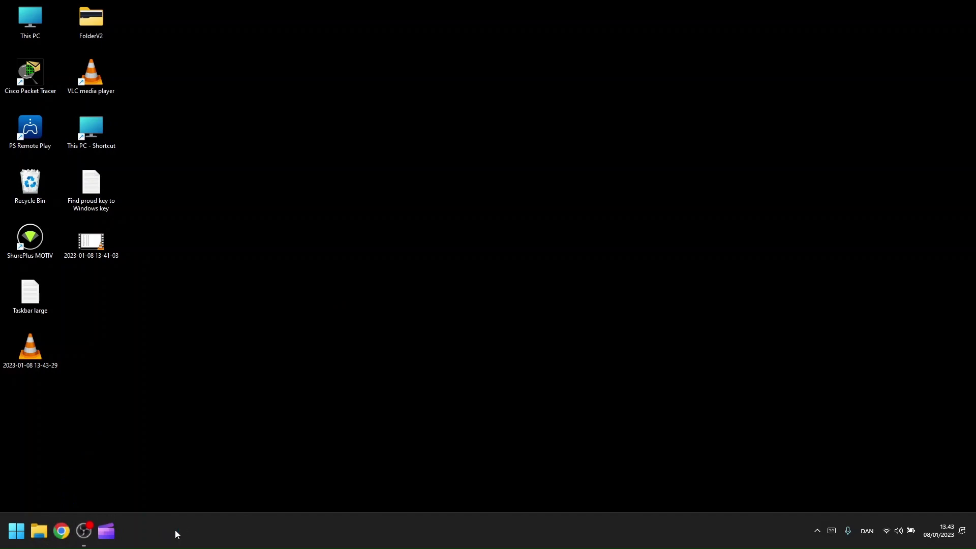
- Search Start for 're' to show Registry Editor as the best match
type("re")
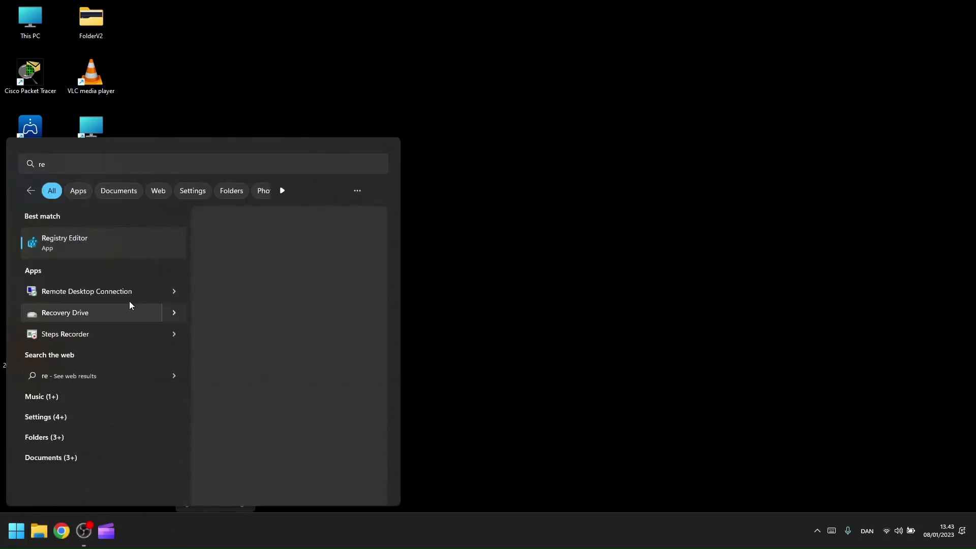
- Reopen Registry Editor and confirm TaskbarSi holds 0x00000002 (2) without changing it
left_click(65, 242)
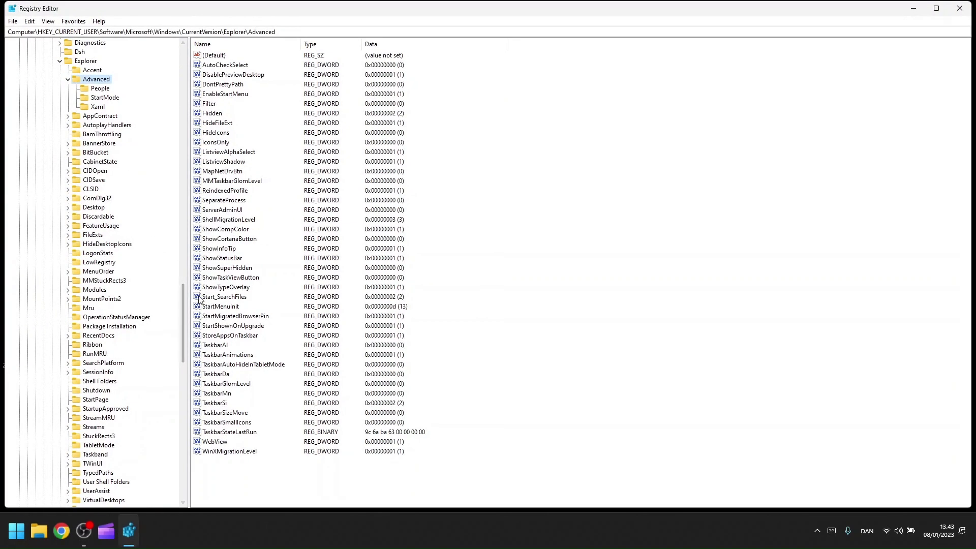
double_click(215, 402)
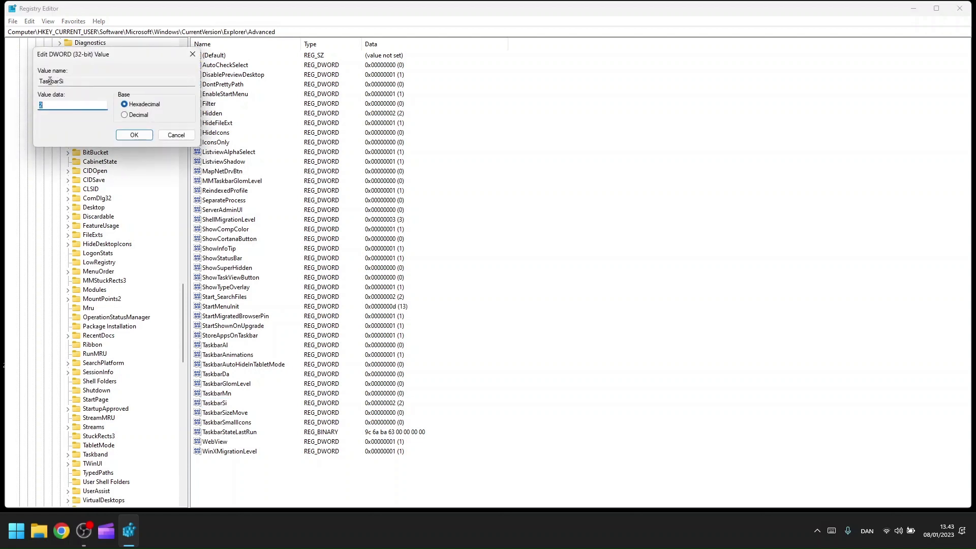
left_click(135, 135)
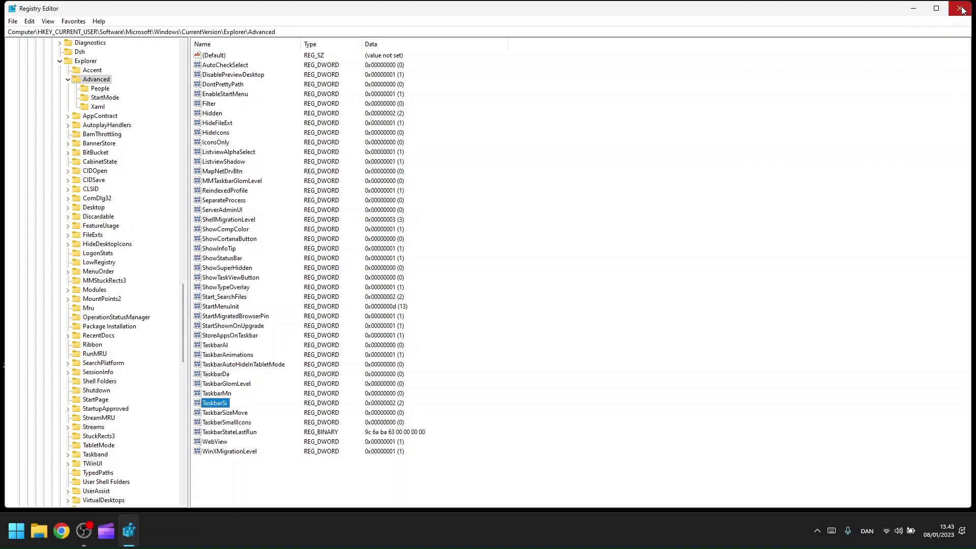
- Close the Registry Editor window to reveal the enlarged taskbar
left_click(962, 7)
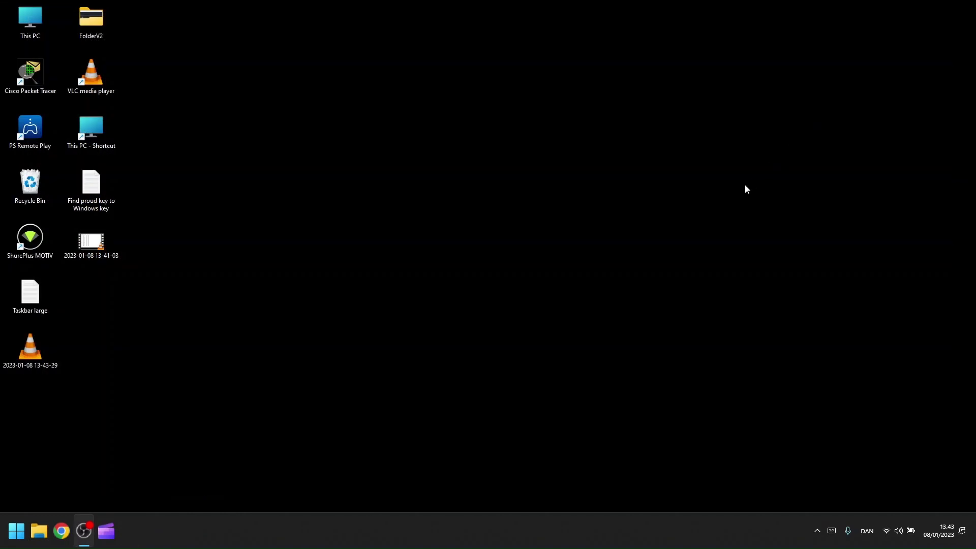
mouse_move(607, 221)
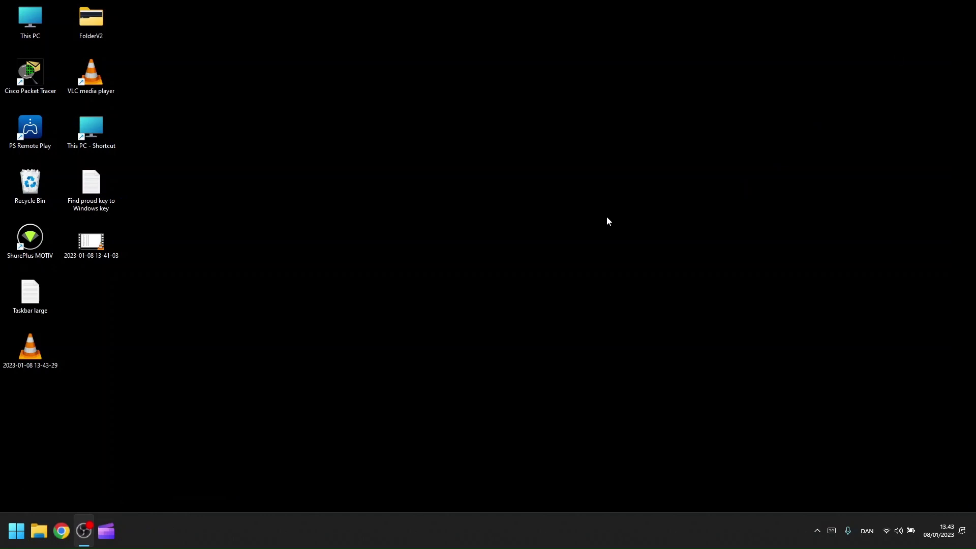
mouse_move(457, 209)
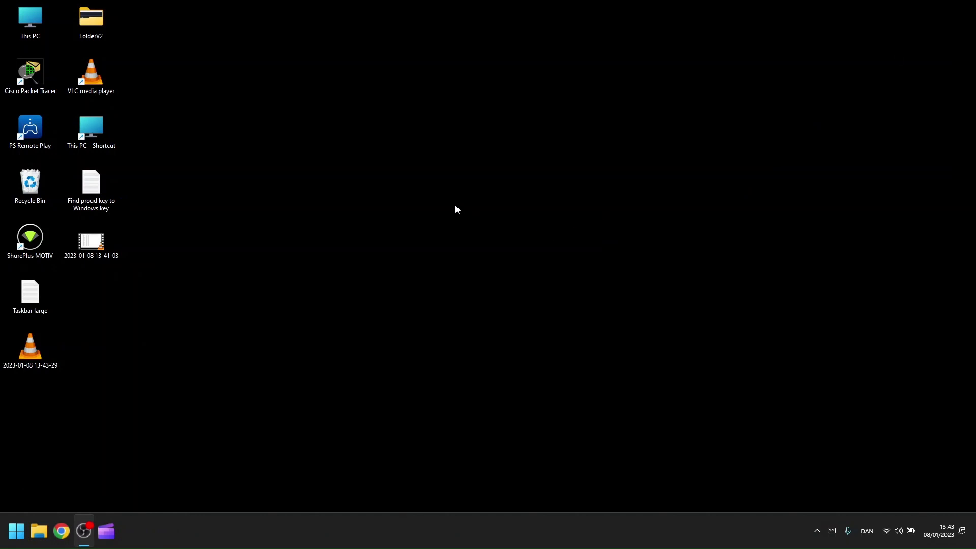